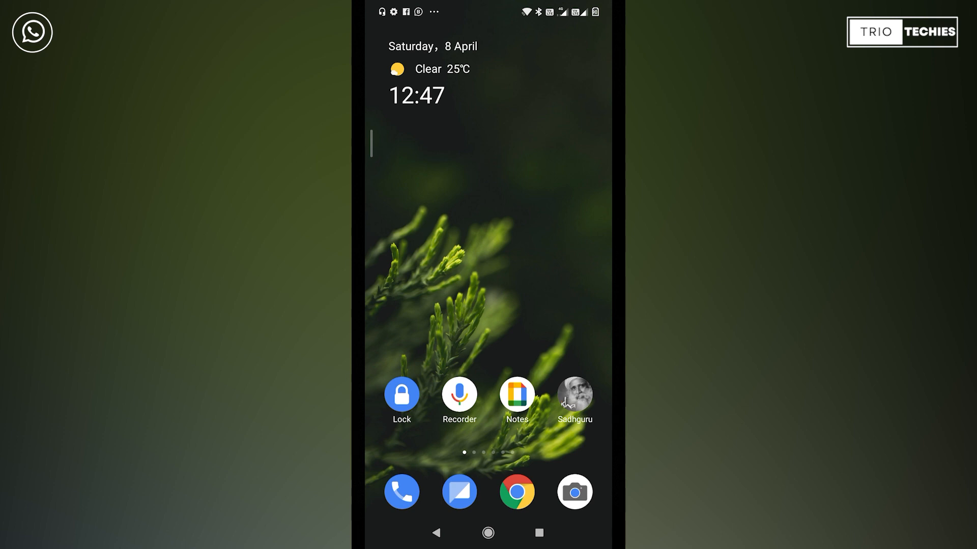
Launch Chrome from the home screen and focus the address bar for a new web address
{"action": "left_click", "coordinate": [516, 492]}
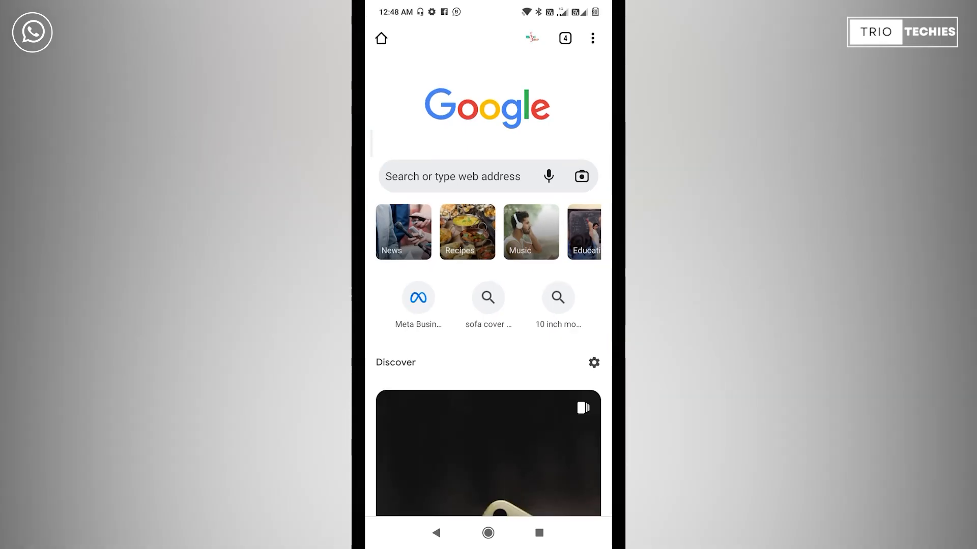
{"action": "left_click", "coordinate": [461, 176]}
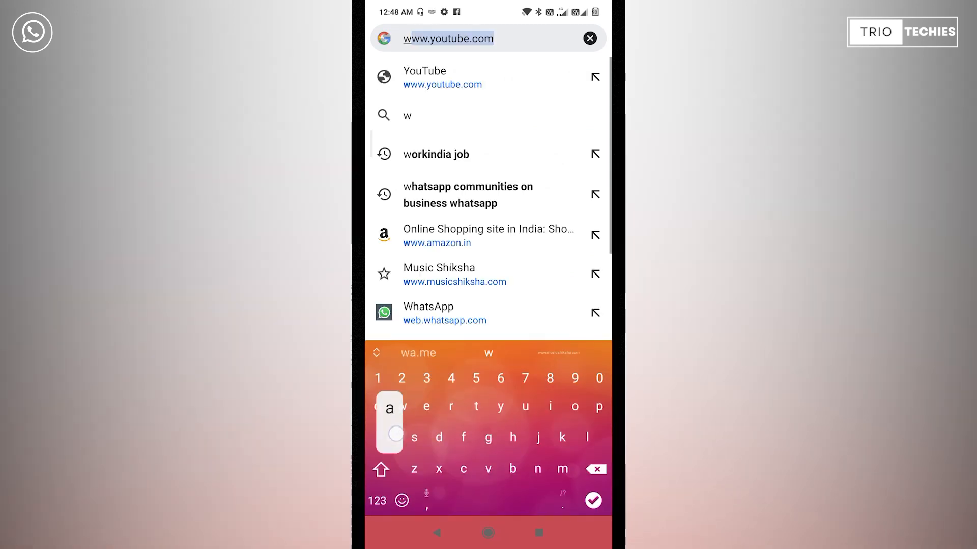
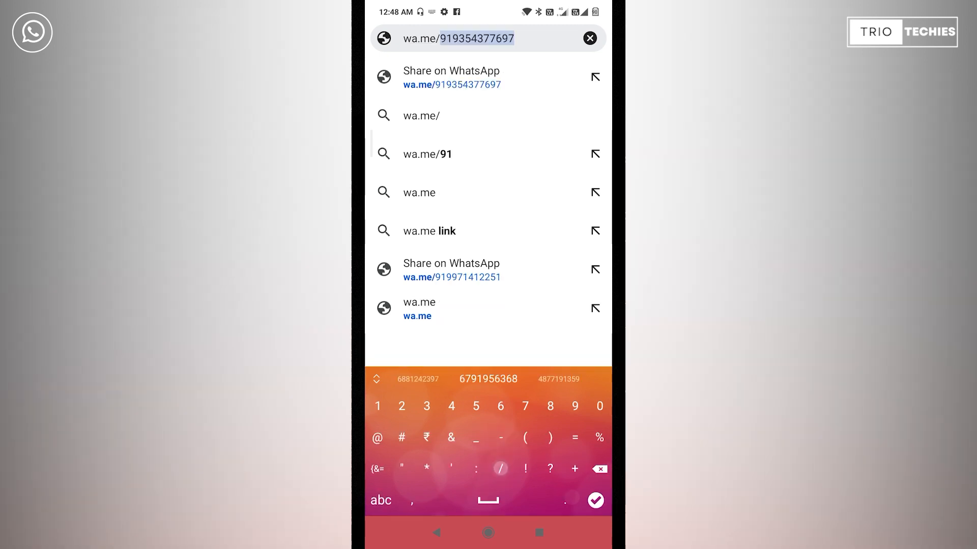
{"action": "left_click", "coordinate": [595, 468]}
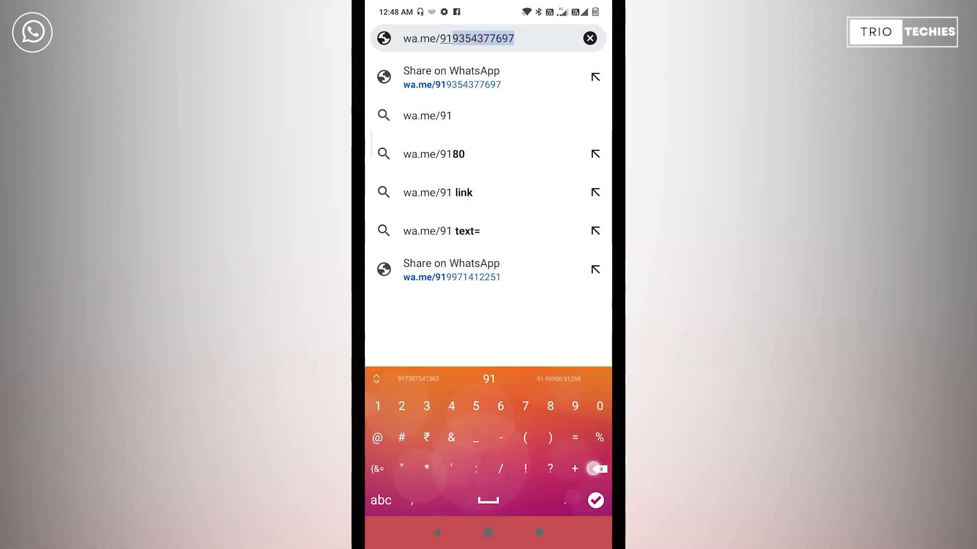
{"action": "left_click", "coordinate": [595, 468]}
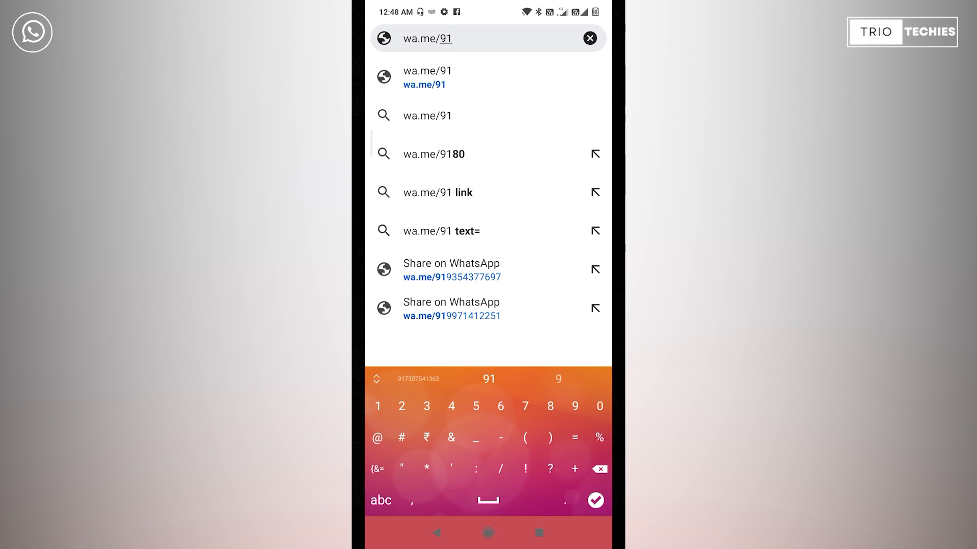
{"action": "left_click", "coordinate": [451, 316]}
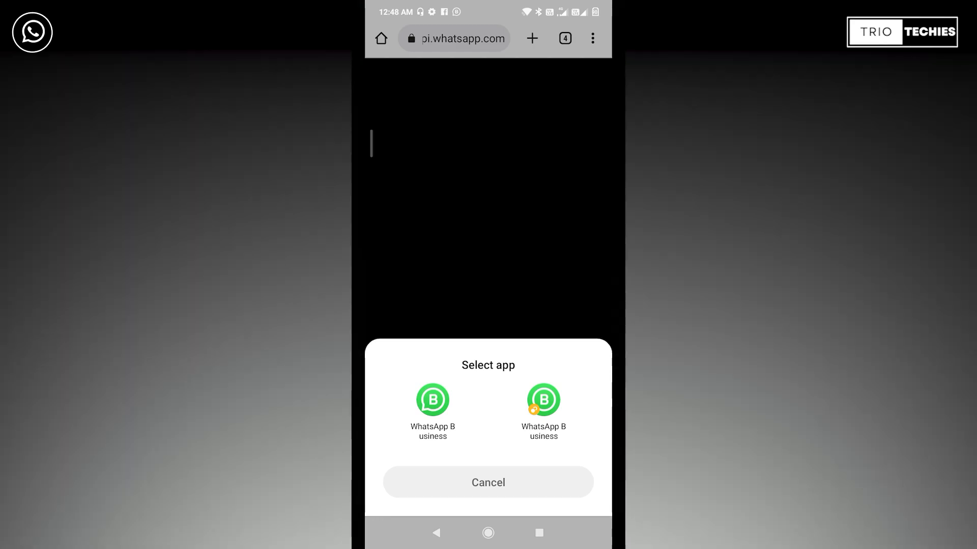
{"action": "left_click", "coordinate": [431, 399]}
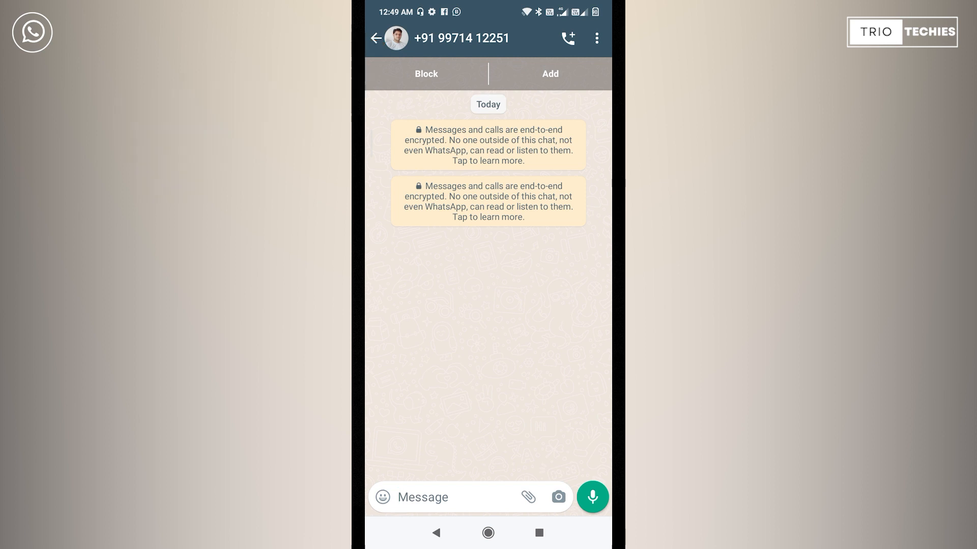
{"action": "left_click", "coordinate": [437, 498]}
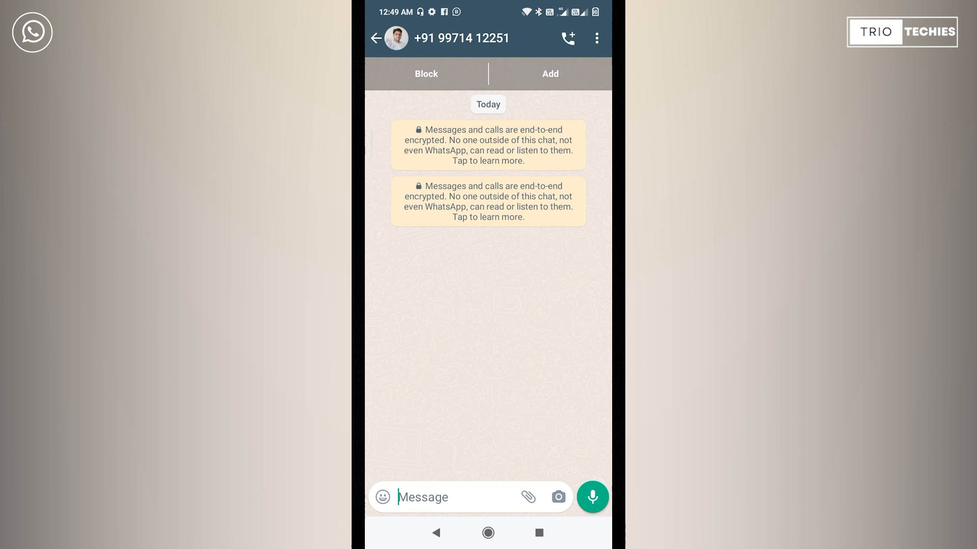
{"action": "left_click", "coordinate": [437, 497]}
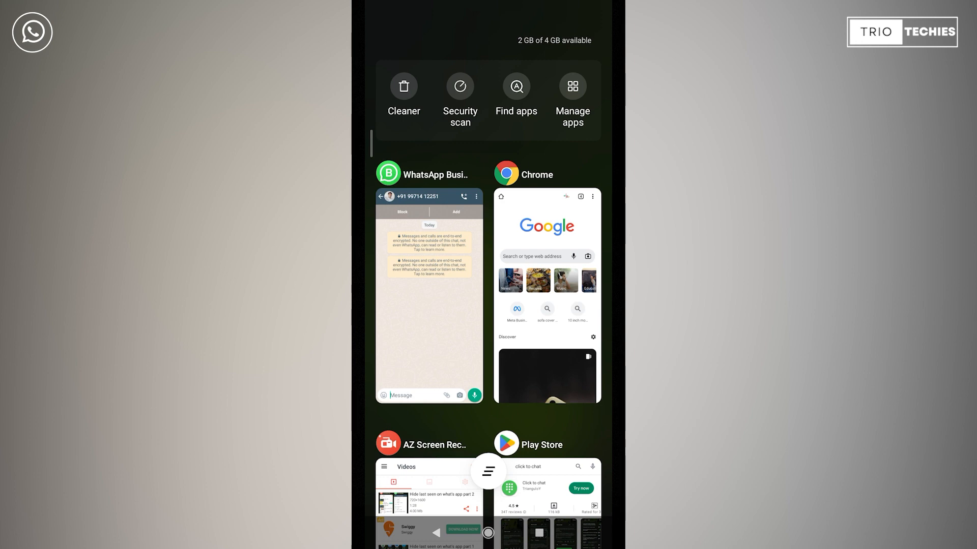
Switch to the Play Store card and launch Click to chat via Try now, showing the +91 prefix
{"action": "left_click", "coordinate": [548, 486]}
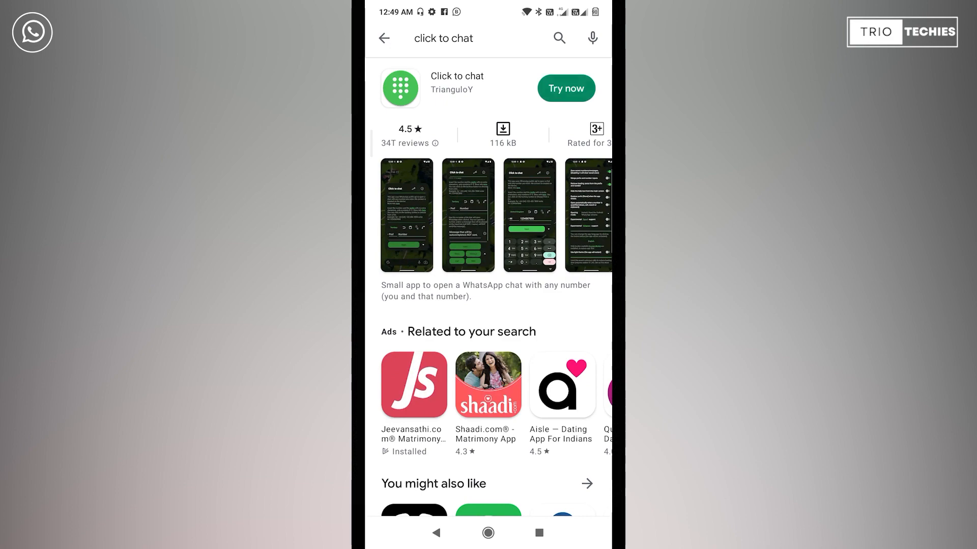
{"action": "left_click", "coordinate": [564, 88]}
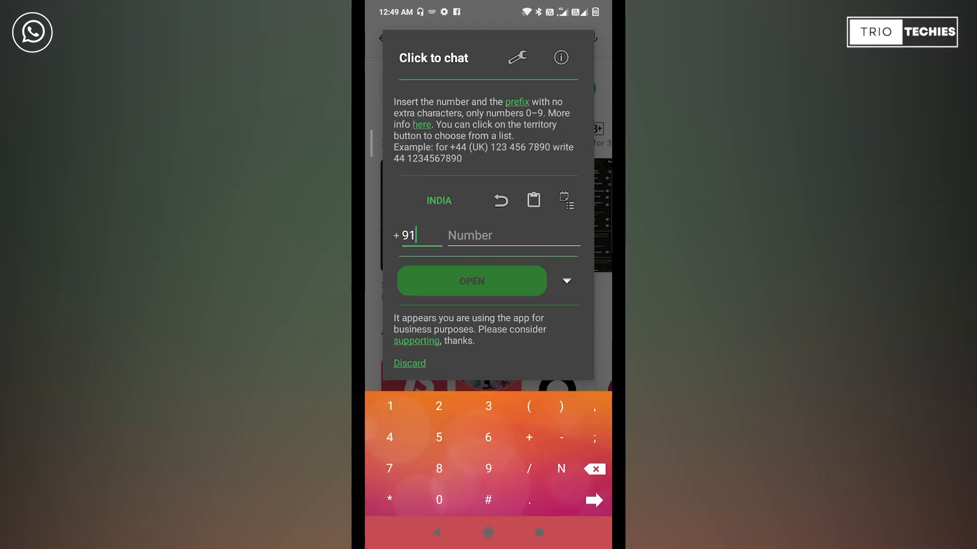
{"action": "left_click", "coordinate": [511, 235]}
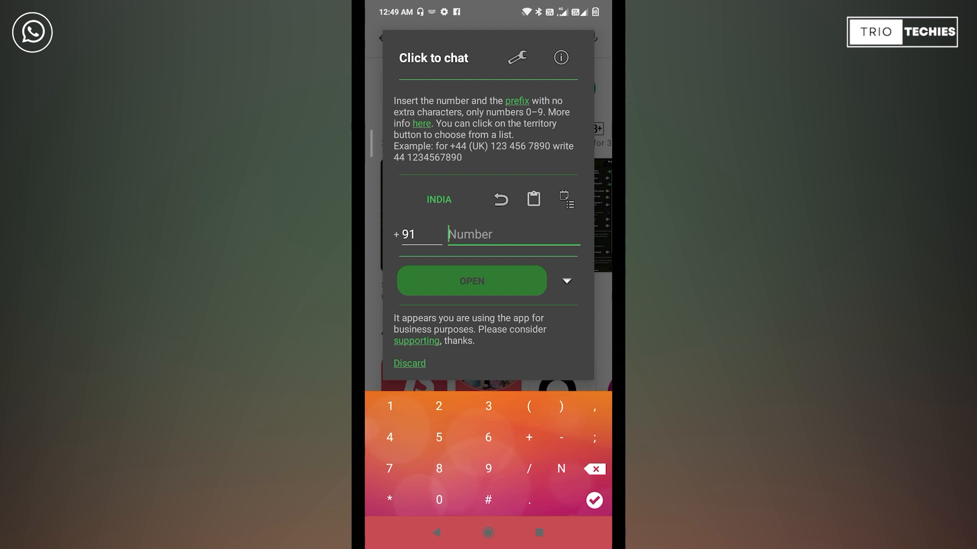
{"action": "left_click", "coordinate": [487, 468]}
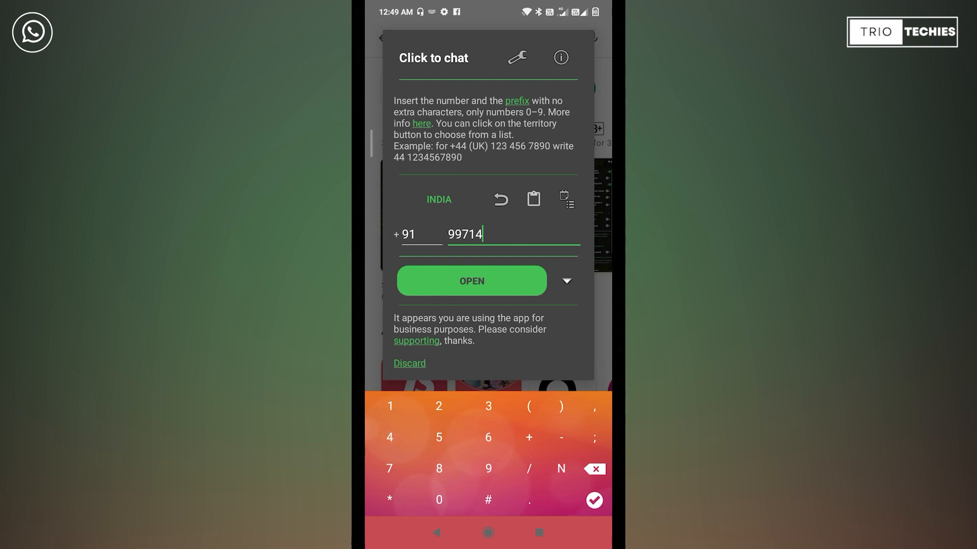
{"action": "type", "text": "12251"}
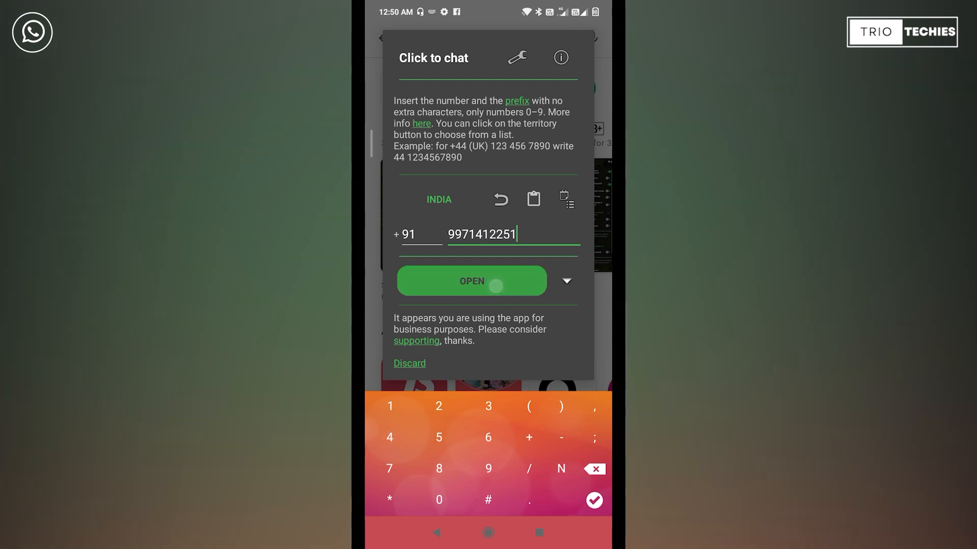
{"action": "left_click", "coordinate": [471, 281]}
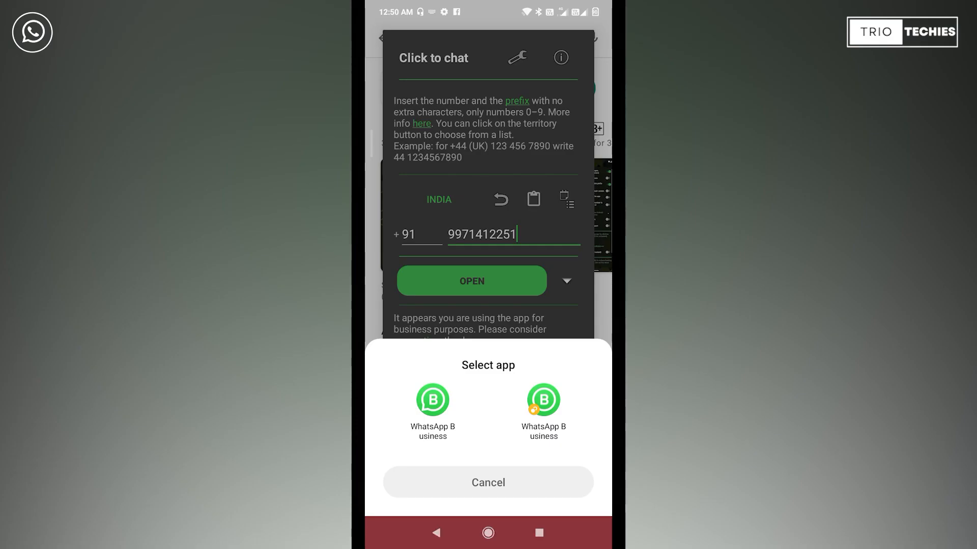
{"action": "left_click", "coordinate": [431, 401]}
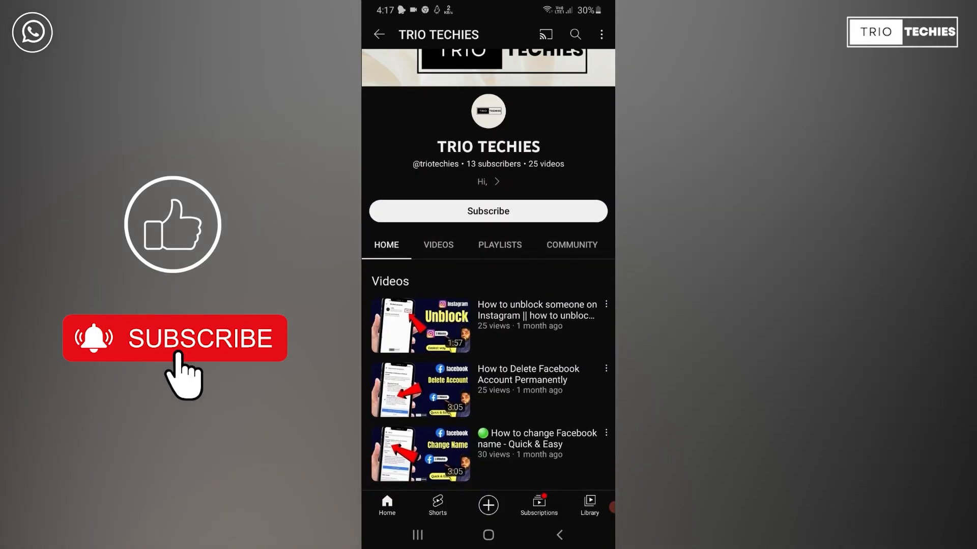
Show the TRIO TECHIES channel's Videos section listing recently uploaded tutorials
{"action": "scroll", "scroll_direction": "up", "scroll_amount": 3}
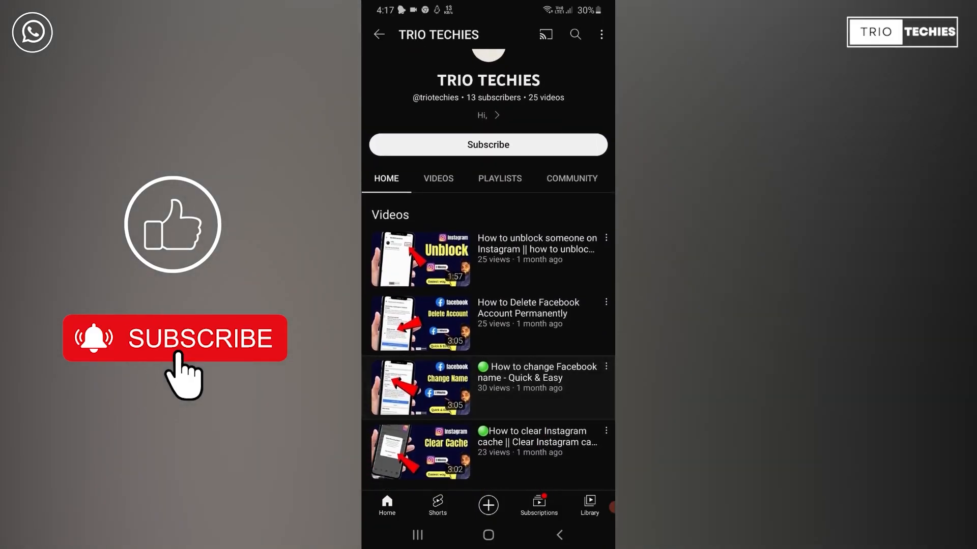
{"action": "scroll", "scroll_direction": "up", "scroll_amount": 3}
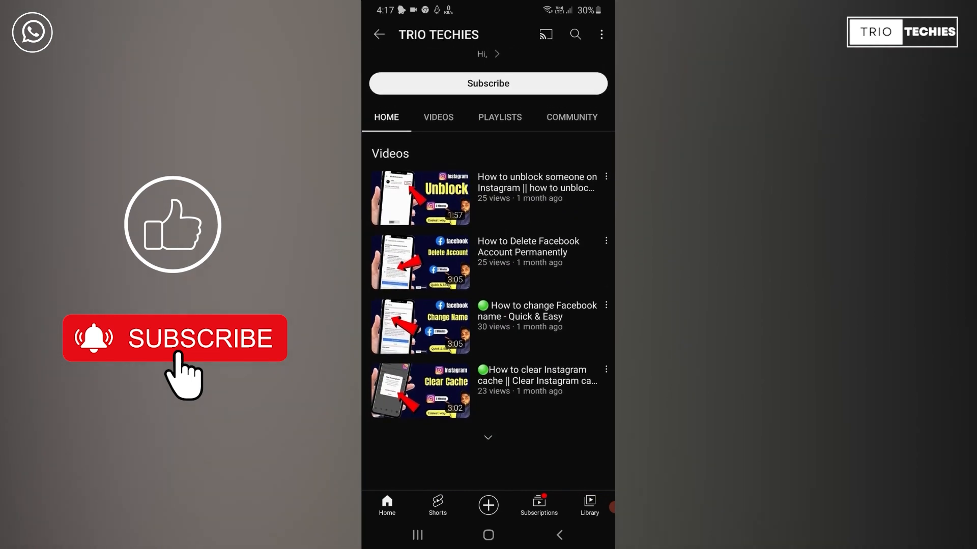
{"action": "scroll", "scroll_direction": "down", "scroll_amount": 3}
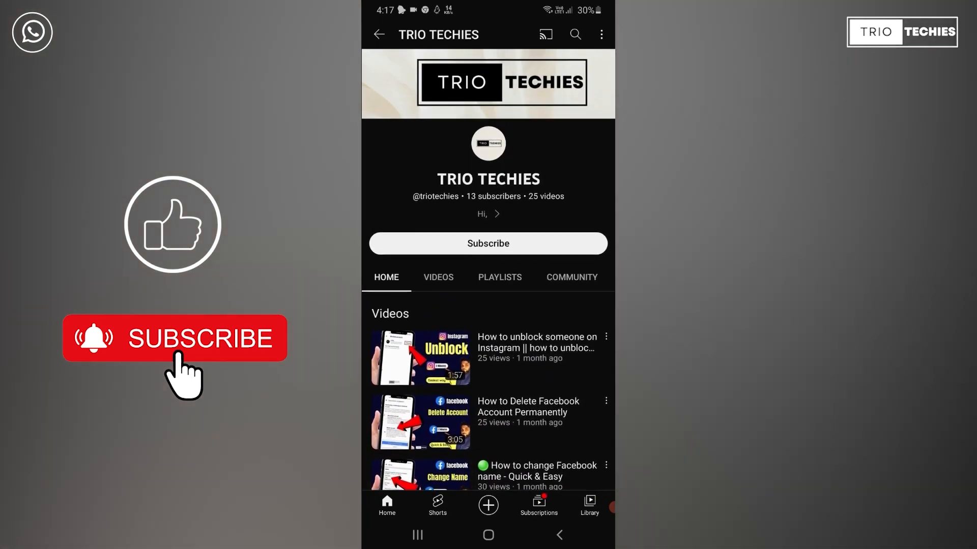
{"action": "left_click", "coordinate": [438, 276]}
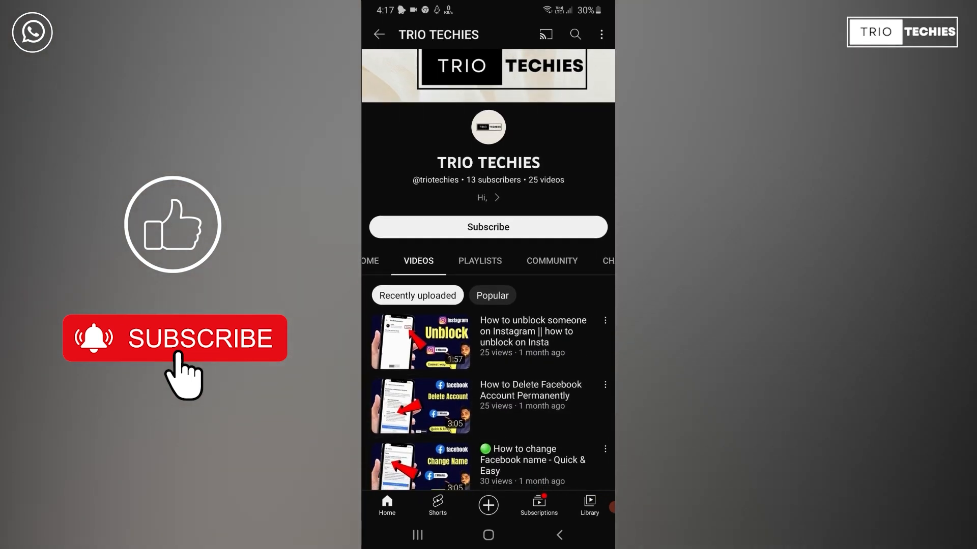